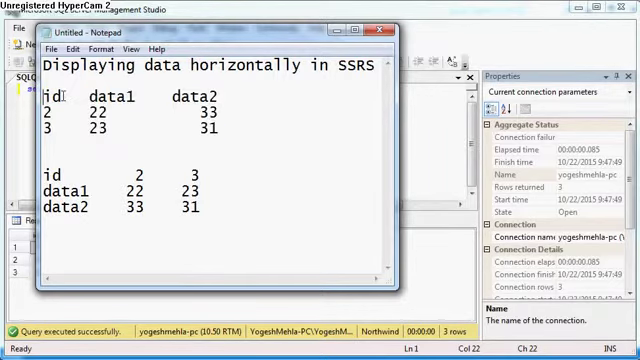
Close the Notepad notes on horizontal data layout and return to the empty Northwind query window.
{"action": "double_click", "coordinate": [190, 96]}
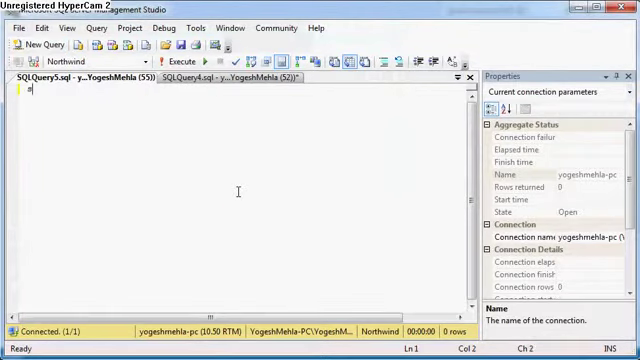
Run select * from Table_1 to list its id, Data1 and Data2 rows.
{"action": "type", "text": "select *"}
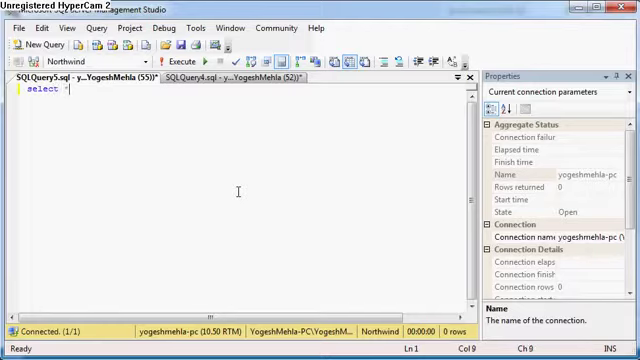
{"action": "type", "text": "from"}
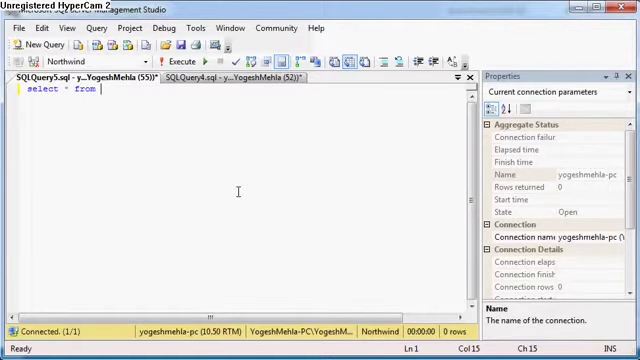
{"action": "type", "text": "Table_1"}
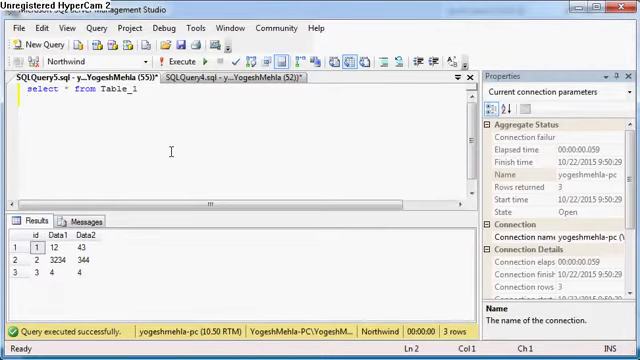
Write a CROSS APPLY (values ('Data1',data1),('Data2',data2)) t(Title,Value) query unpivoting Table_1 into id, Title, Value rows.
{"action": "type", "text": "s"}
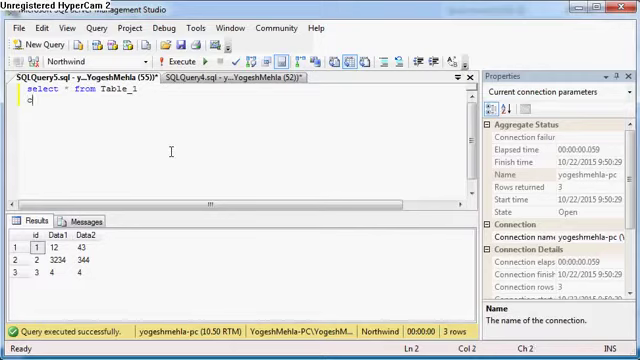
{"action": "type", "text": "cross apply"}
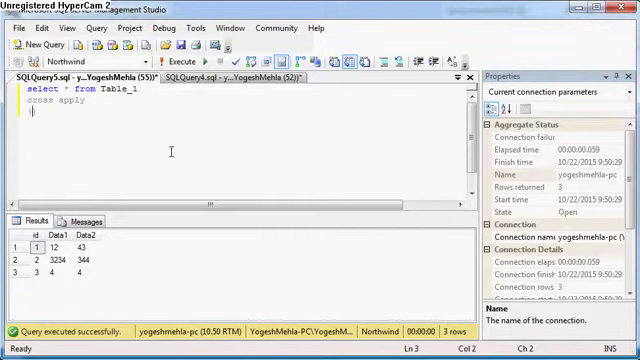
{"action": "type", "text": "values('Data1"}
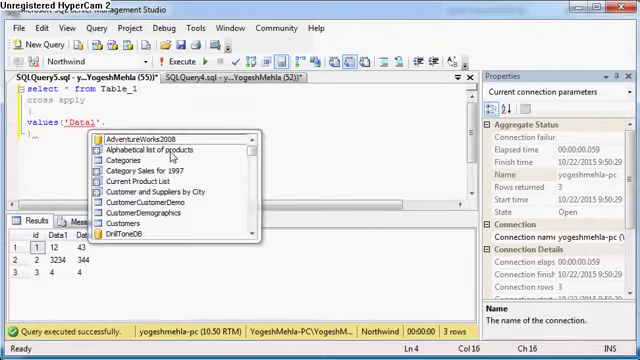
{"action": "type", "text": ",data1),"}
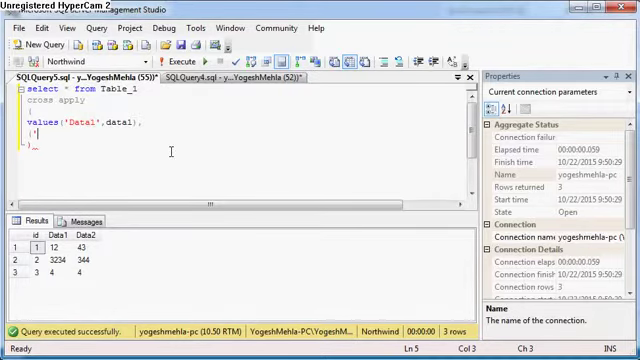
{"action": "type", "text": "'Data2',data2)"}
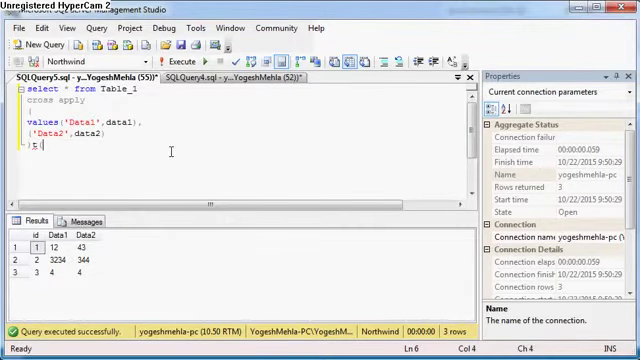
{"action": "type", "text": "([T1"}
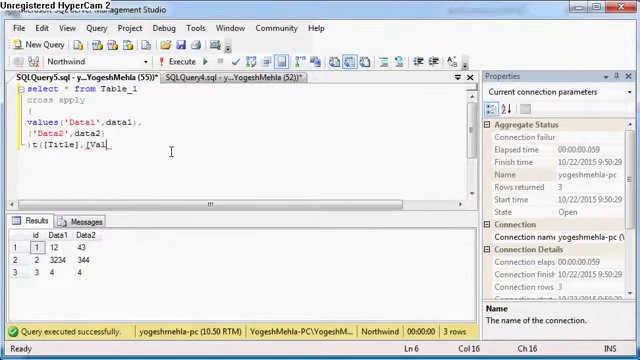
{"action": "type", "text": "ue"}
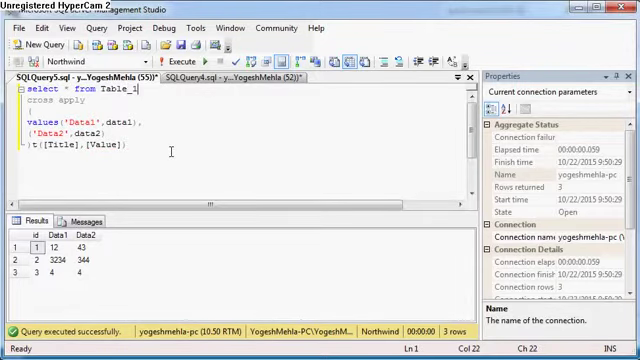
{"action": "type", "text": "t2.id, t.Title,t.Value"}
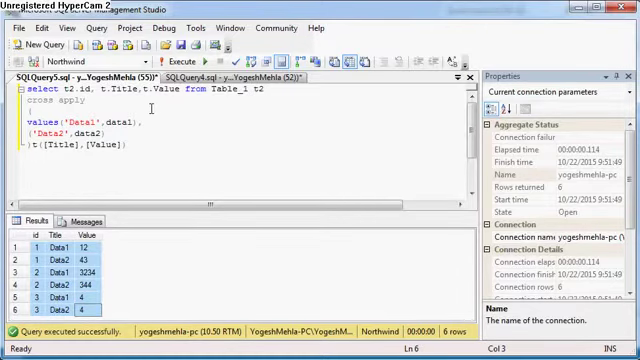
Leave the select query and show the Report1.rdlc design with its Title and Value matrix.
{"action": "type", "text": "sele"}
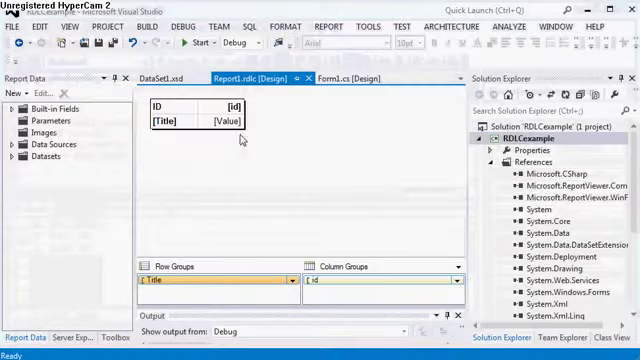
Wrap the unpivot query in CREATE PROC GETDATA and start the TableAdapter command-type wizard.
{"action": "left_click", "coordinate": [164, 108]}
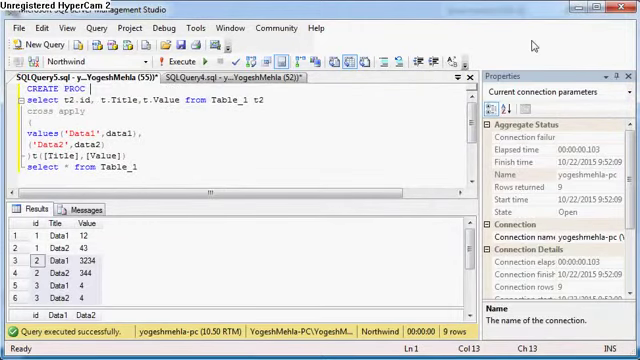
{"action": "type", "text": "GETDA"}
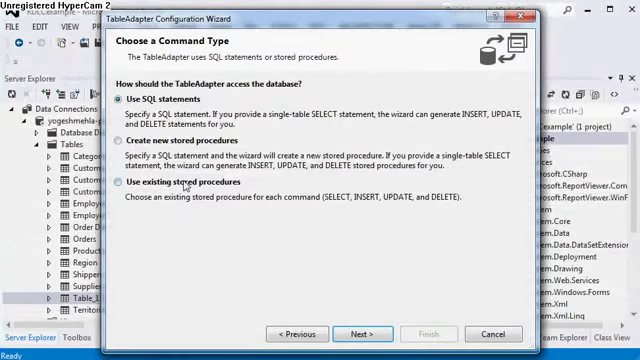
Bind the TableAdapter's select command to the existing GETDATA stored procedure.
{"action": "left_click", "coordinate": [330, 334]}
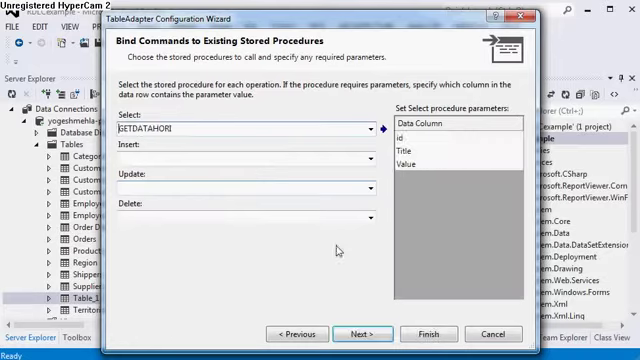
{"action": "left_click", "coordinate": [428, 334]}
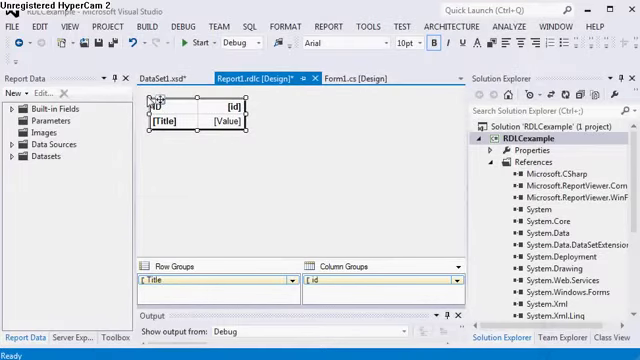
{"action": "left_click", "coordinate": [224, 120]}
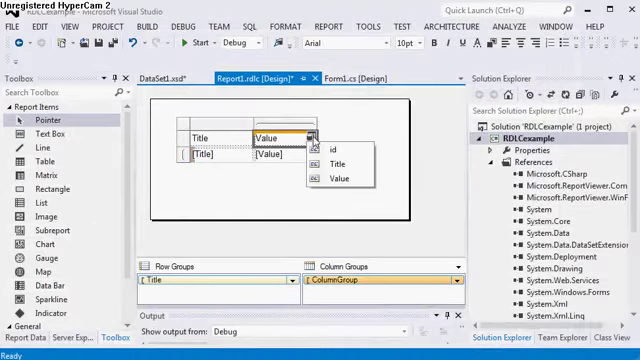
Set the matrix column group to id and place a ReportViewer on Form1.
{"action": "left_click", "coordinate": [328, 152]}
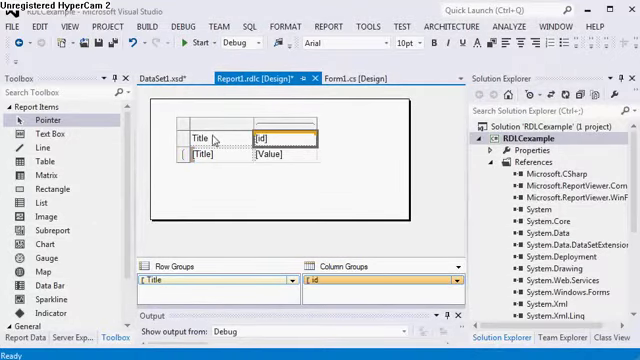
{"action": "double_click", "coordinate": [200, 138]}
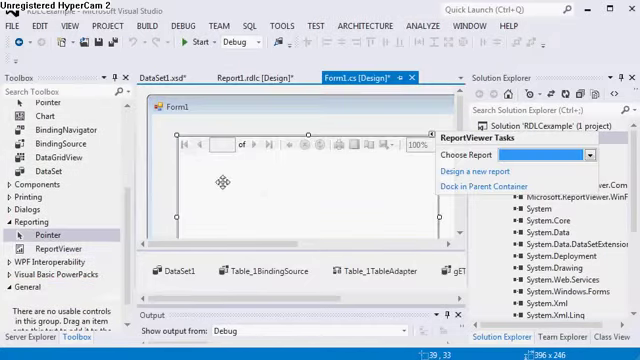
Assign RDLCExample.Report1.rdlc to Form1's viewer, dock it to fill the form, and show DataSet1.xsd.
{"action": "left_click", "coordinate": [578, 154]}
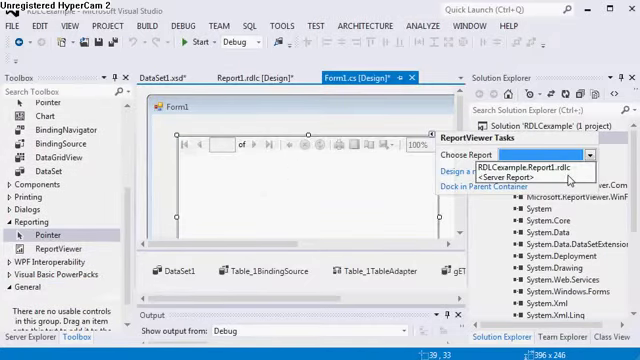
{"action": "left_click", "coordinate": [518, 164]}
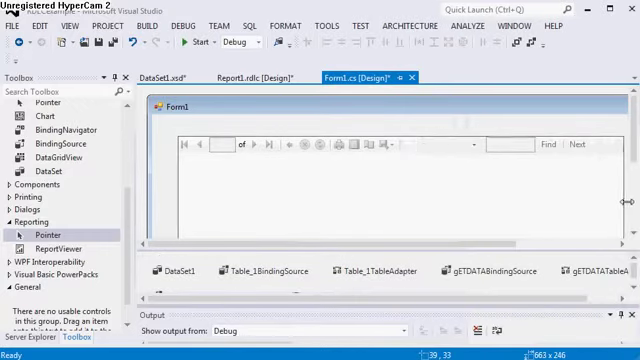
{"action": "left_click", "coordinate": [196, 40]}
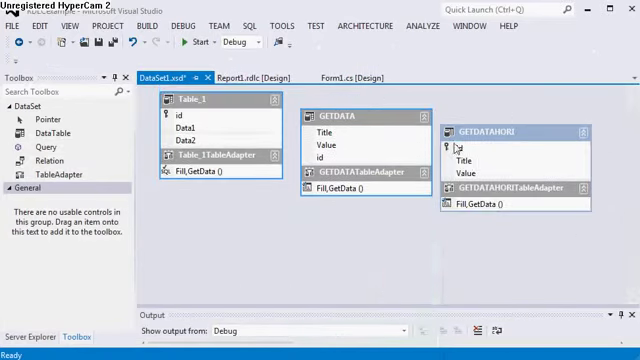
Switch from the DataSet1.xsd designer to the Notepad notes on displaying data horizontally.
{"action": "left_click", "coordinate": [466, 148]}
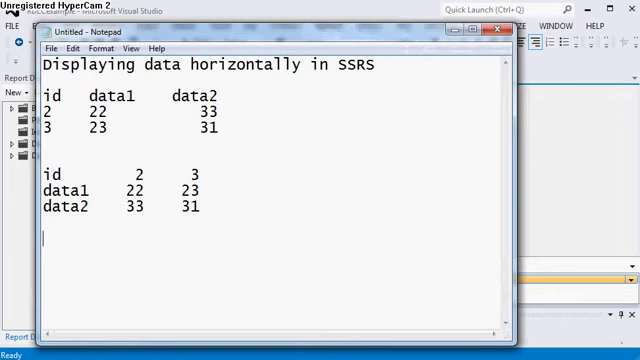
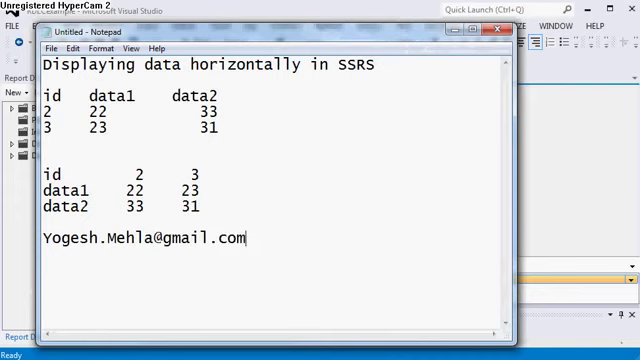
{"action": "type", "text": "www"}
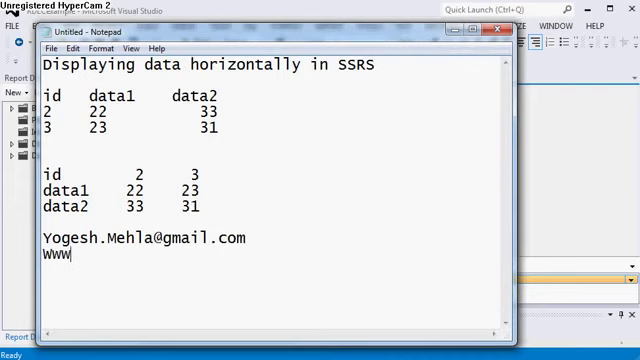
{"action": "type", "text": ".techsapph"}
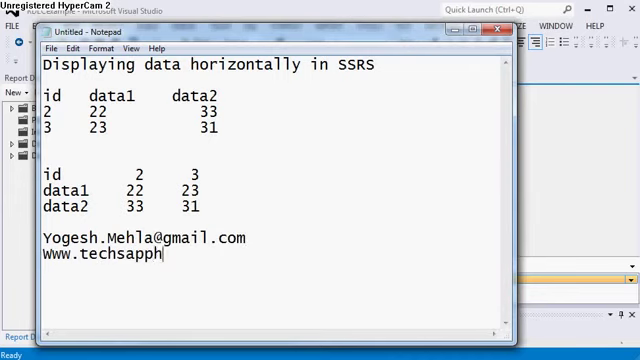
{"action": "type", "text": "ire.in"}
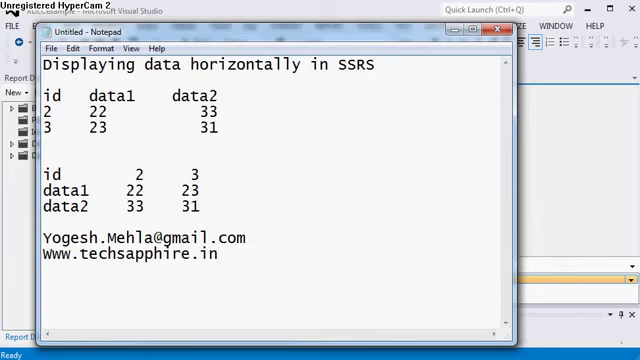
{"action": "type", "text": "king"}
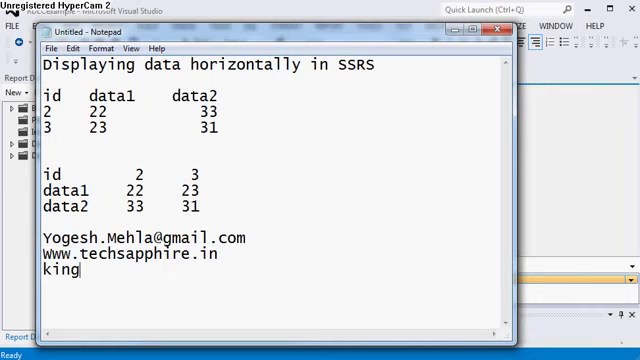
{"action": "type", "text": "conspiracy"}
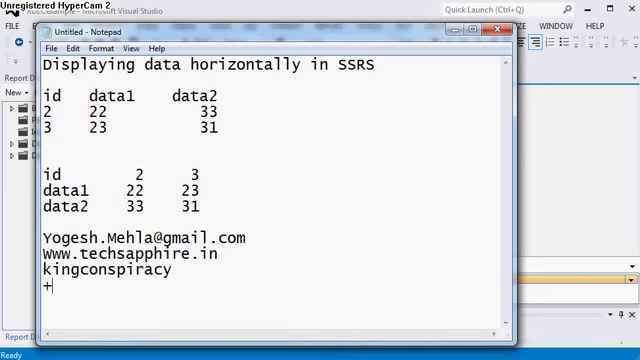
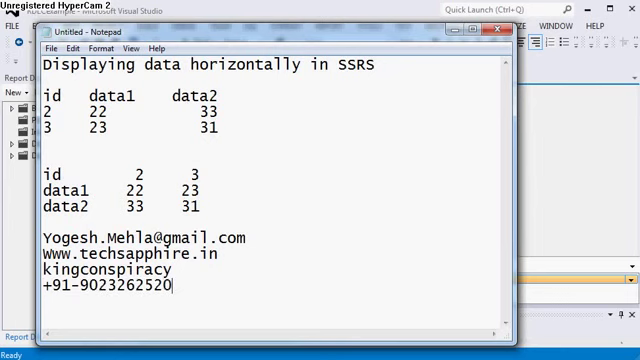